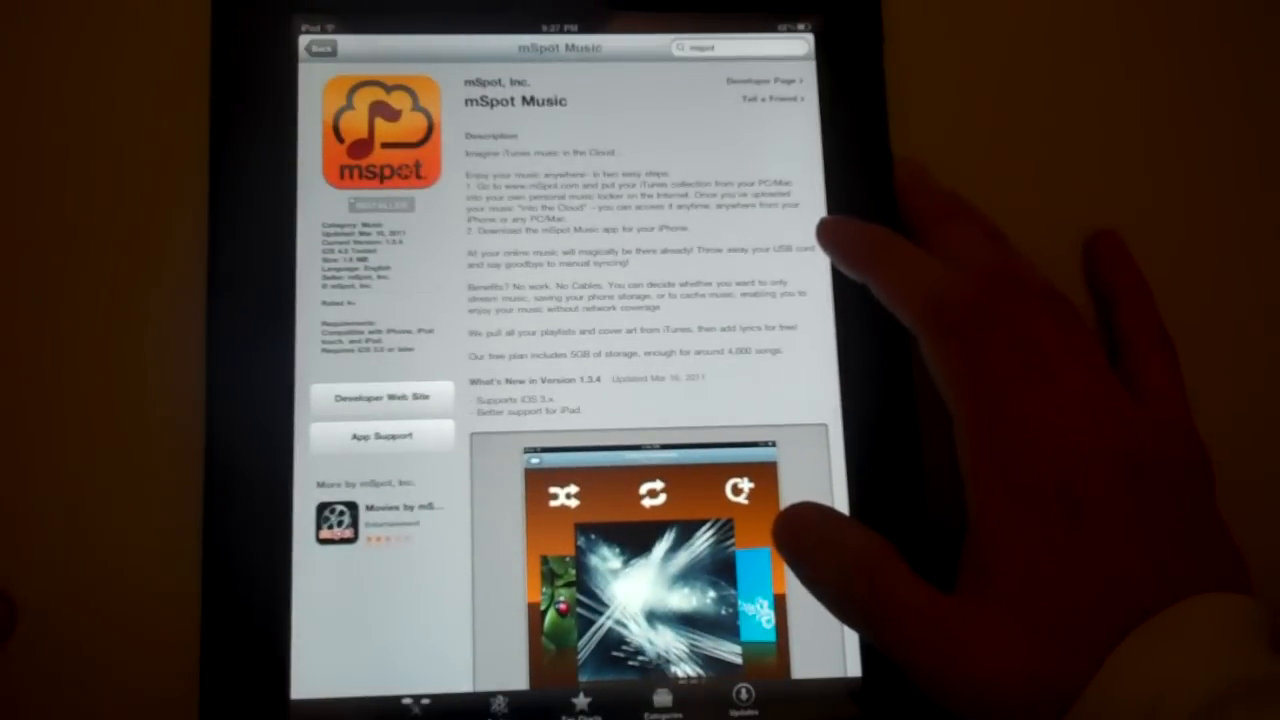
Search the App Store for 'mspot', retrying to list Movies by mSpot and mSpot Music
click(320, 48)
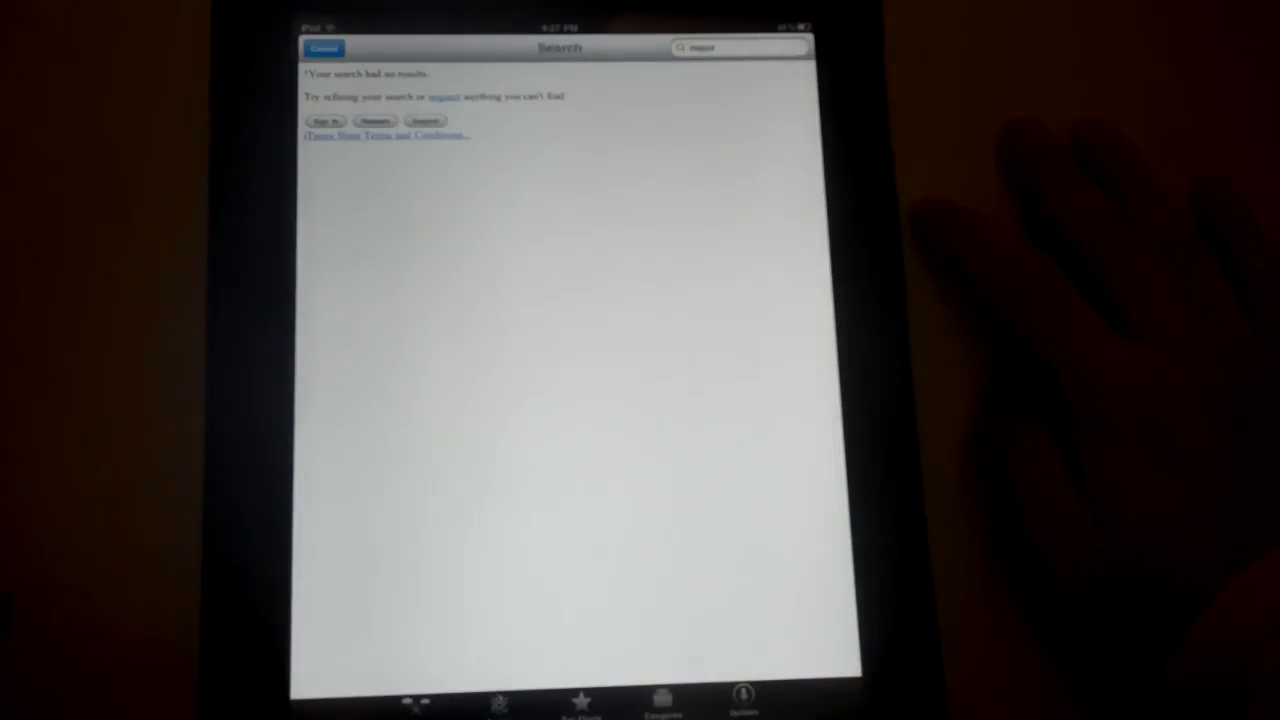
click(738, 47)
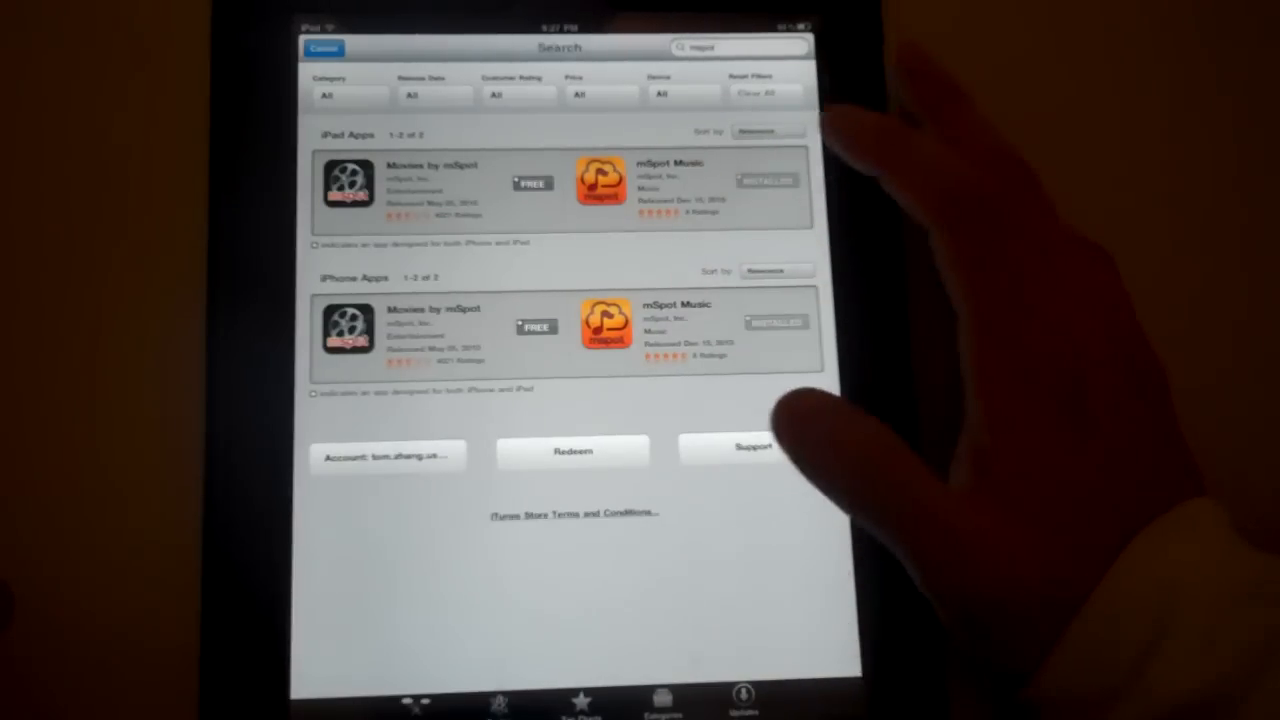
Open the iPad mSpot Music listing and scroll through its description and screenshots
click(600, 180)
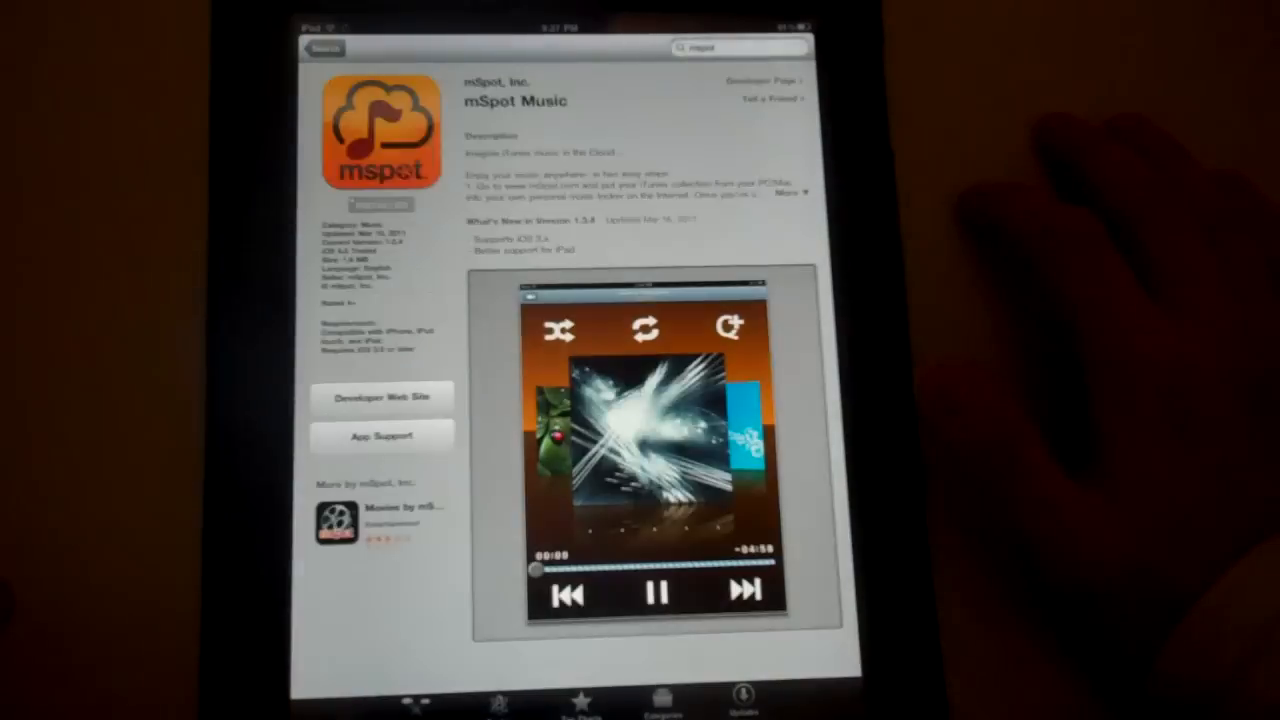
scroll(down, 3)
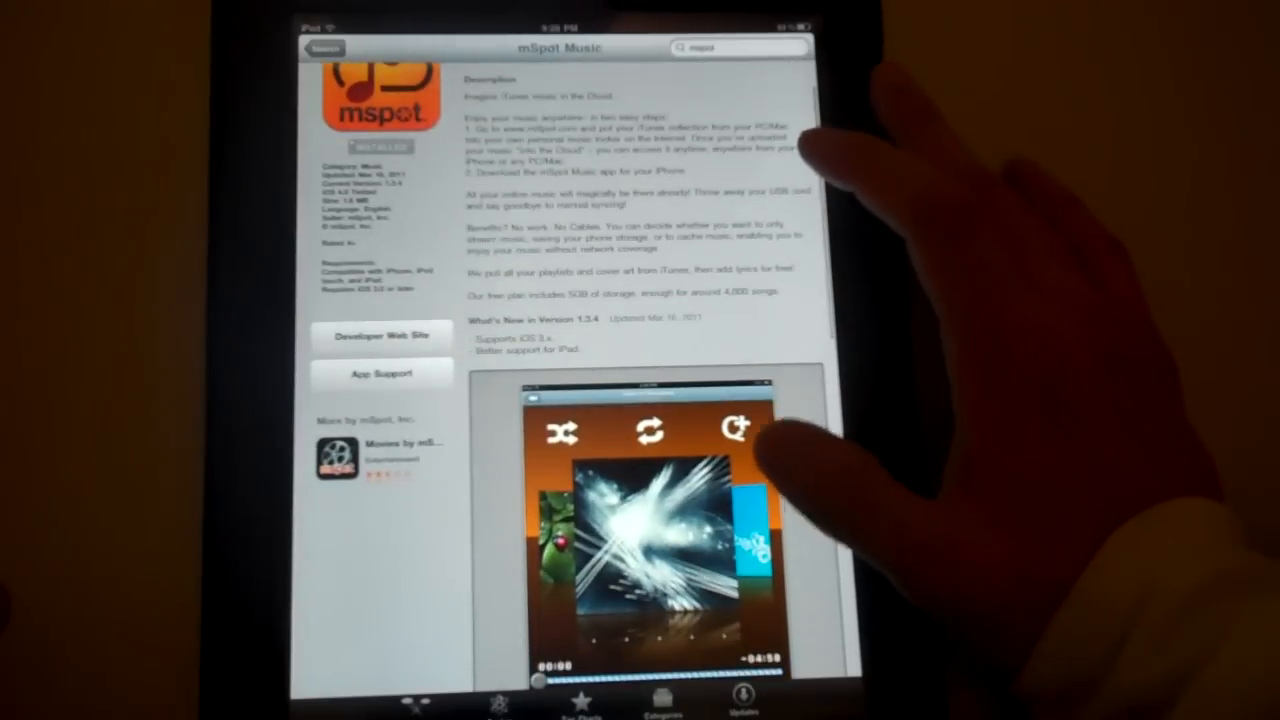
scroll(down, 3)
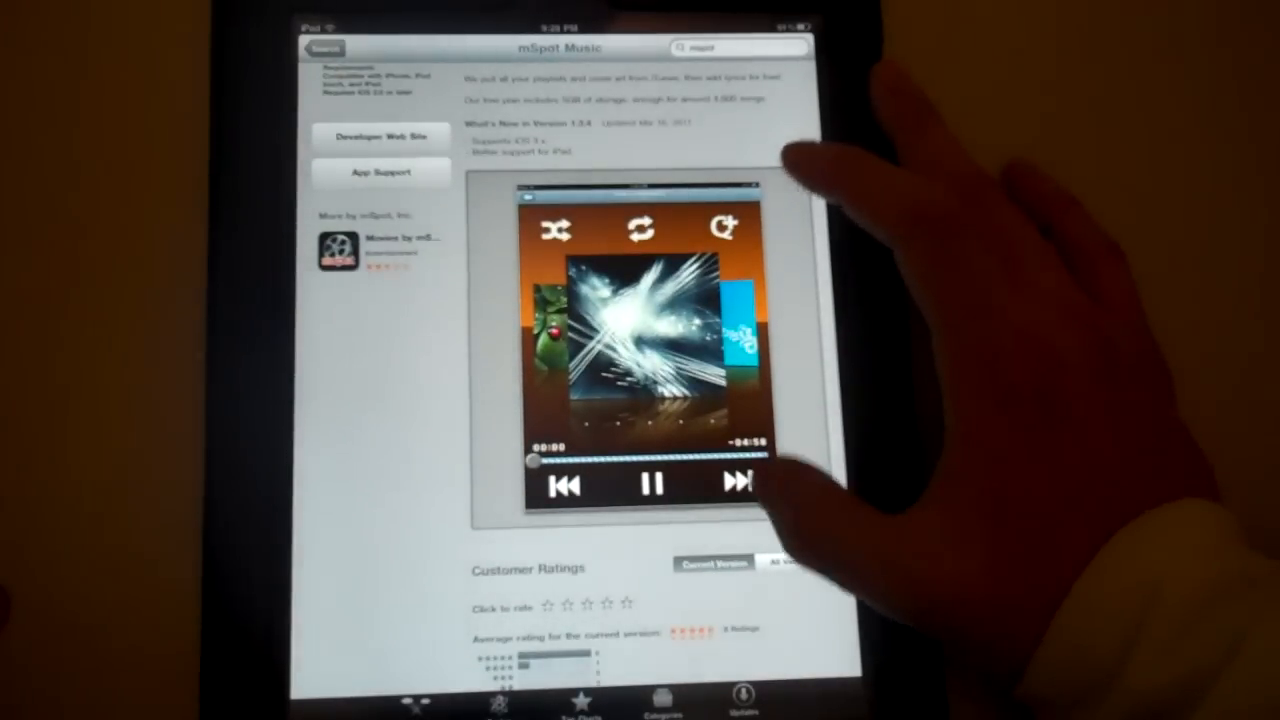
scroll(down, 3)
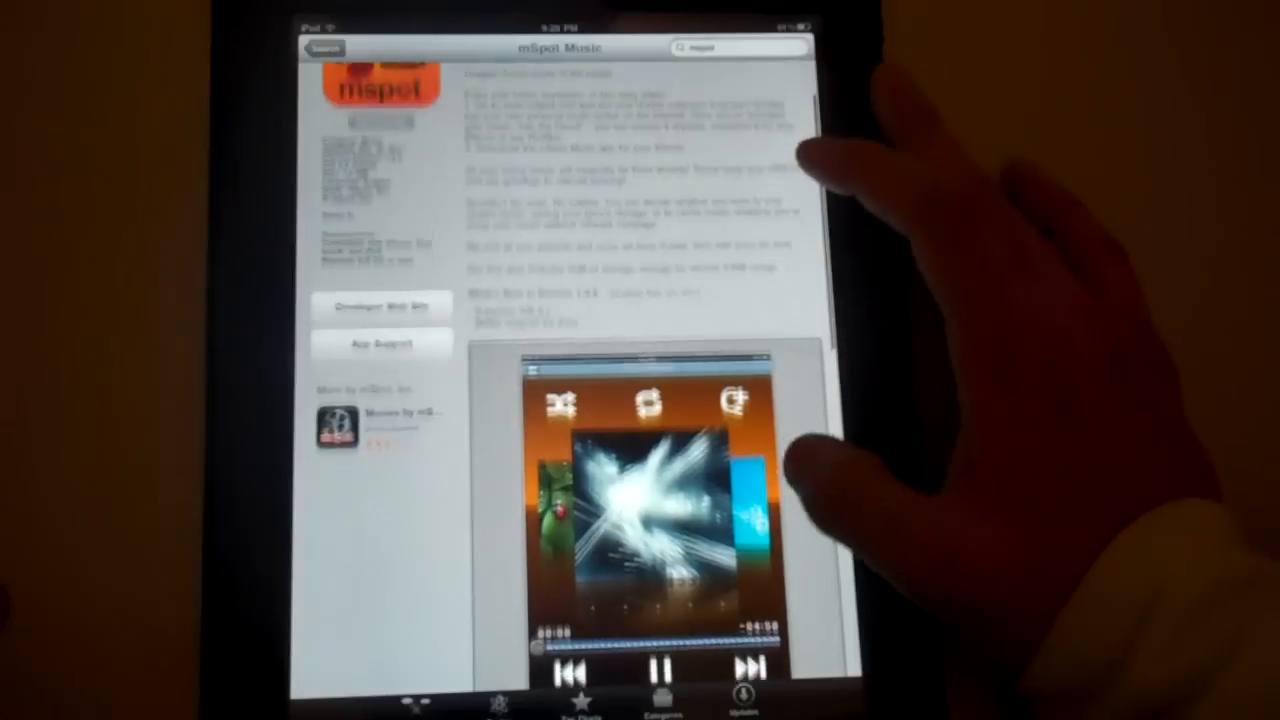
scroll(down, 3)
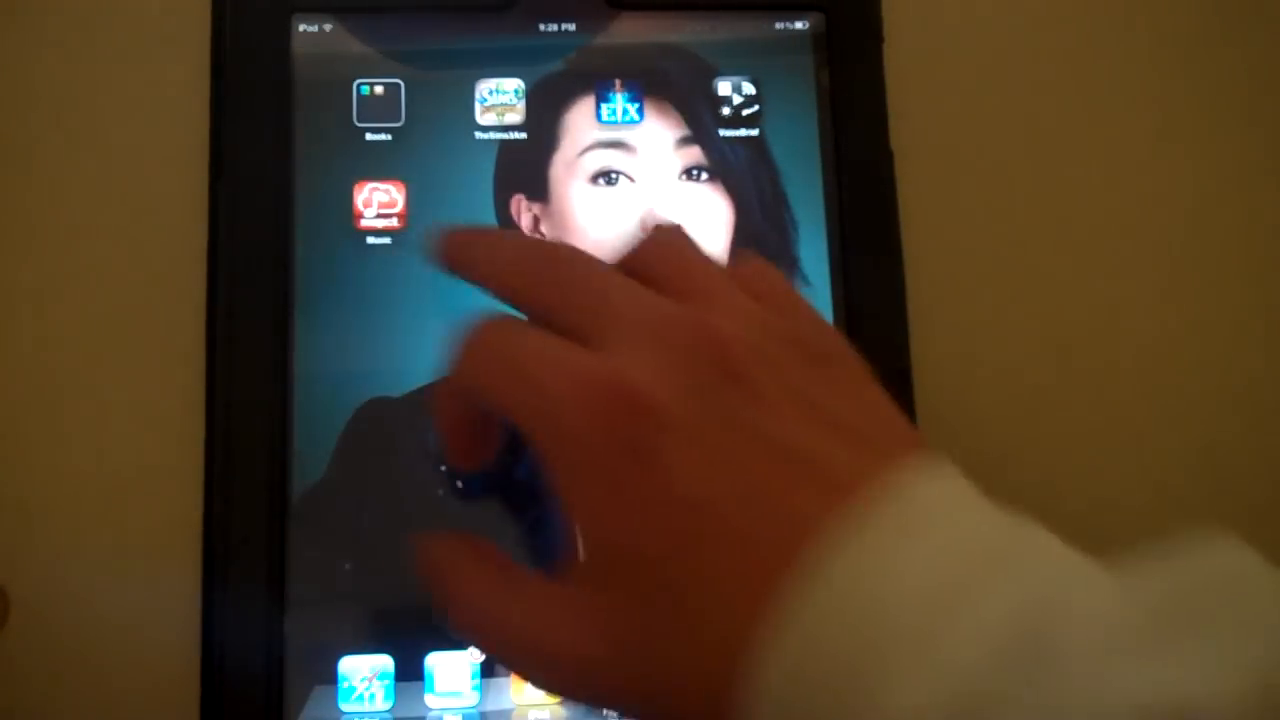
Launch mSpot Music from the home screen to load its player
click(378, 205)
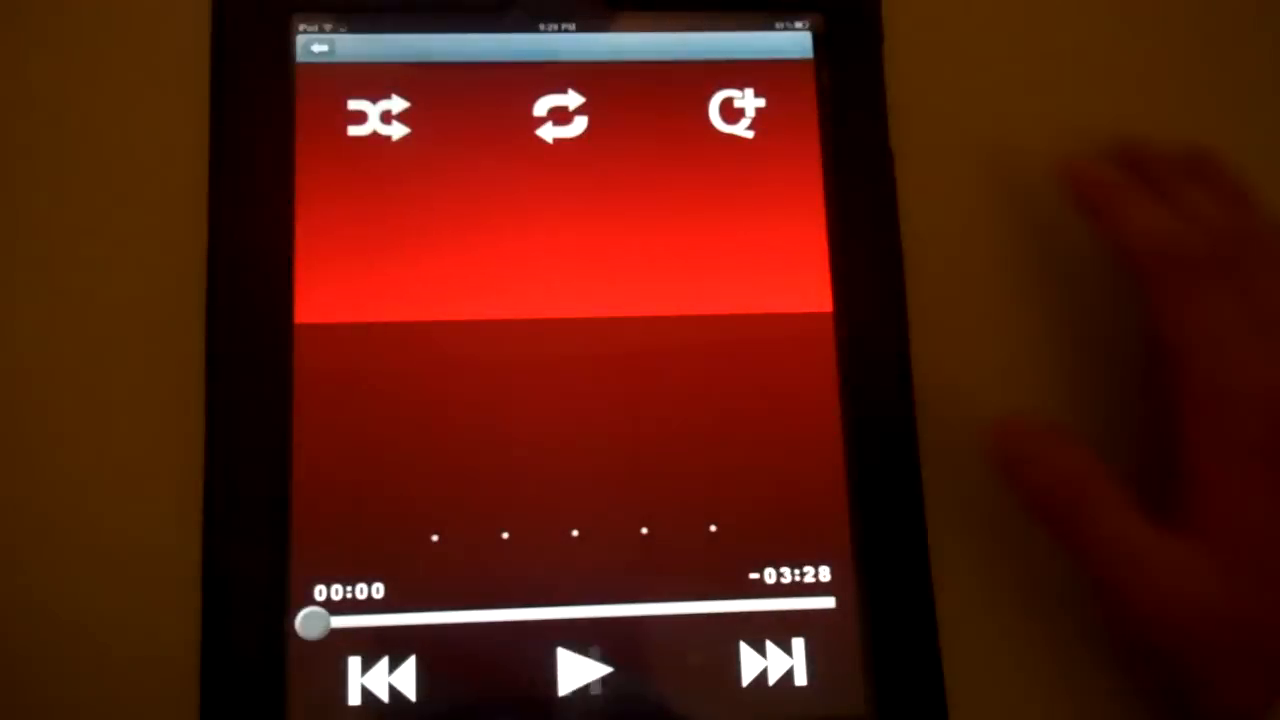
Play 'Wherever You Will Go' by The Calling, then go back to All Songs
click(584, 670)
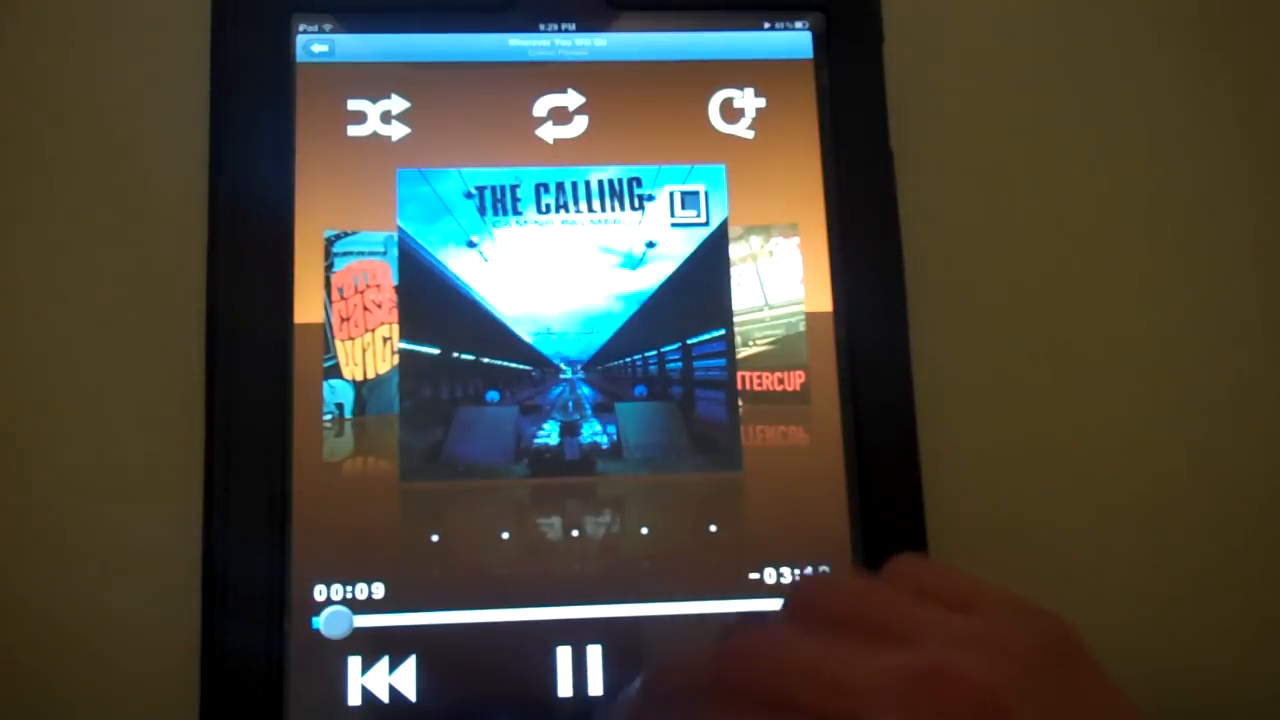
click(315, 50)
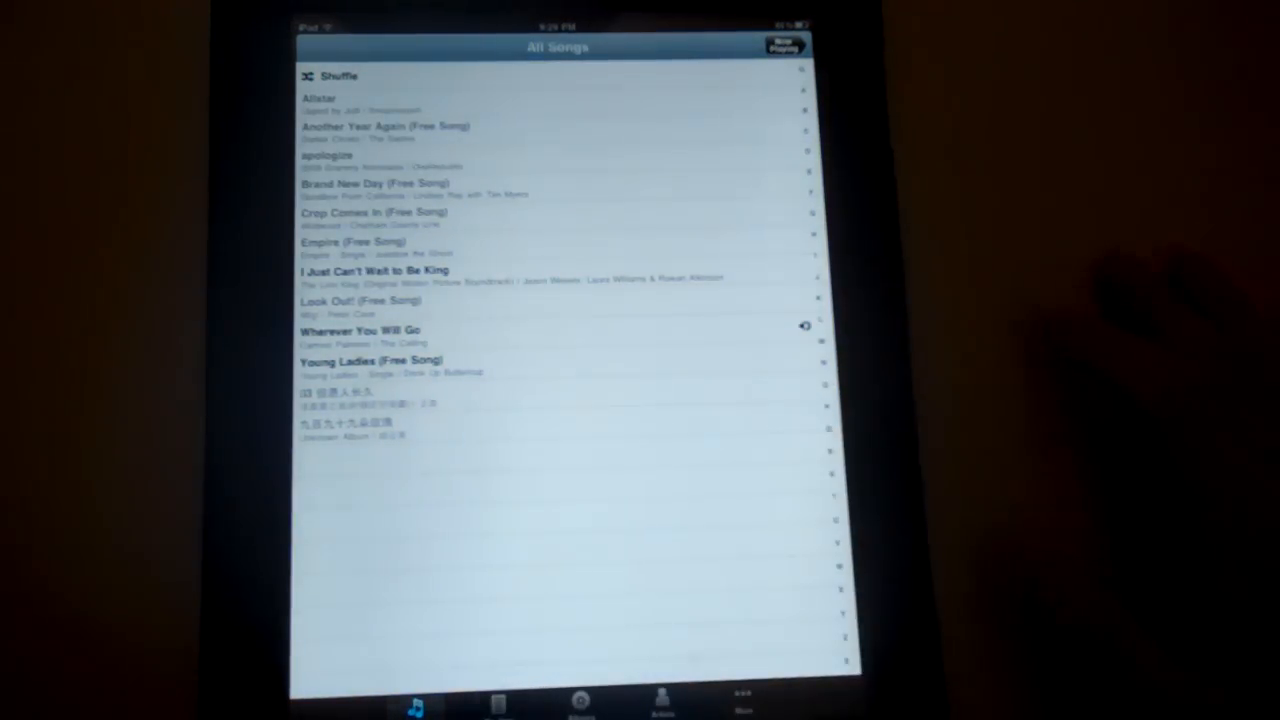
Browse the Playlists, Albums, Artists and More tabs, then open Settings
click(497, 704)
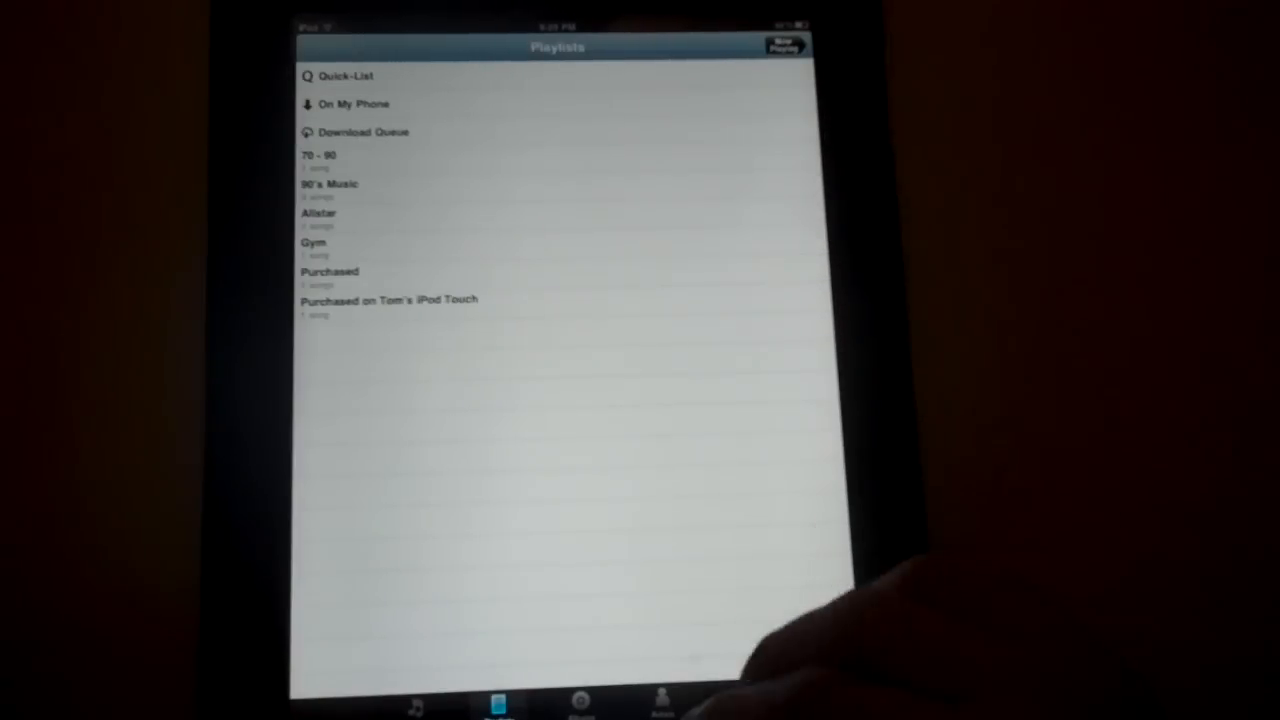
click(580, 705)
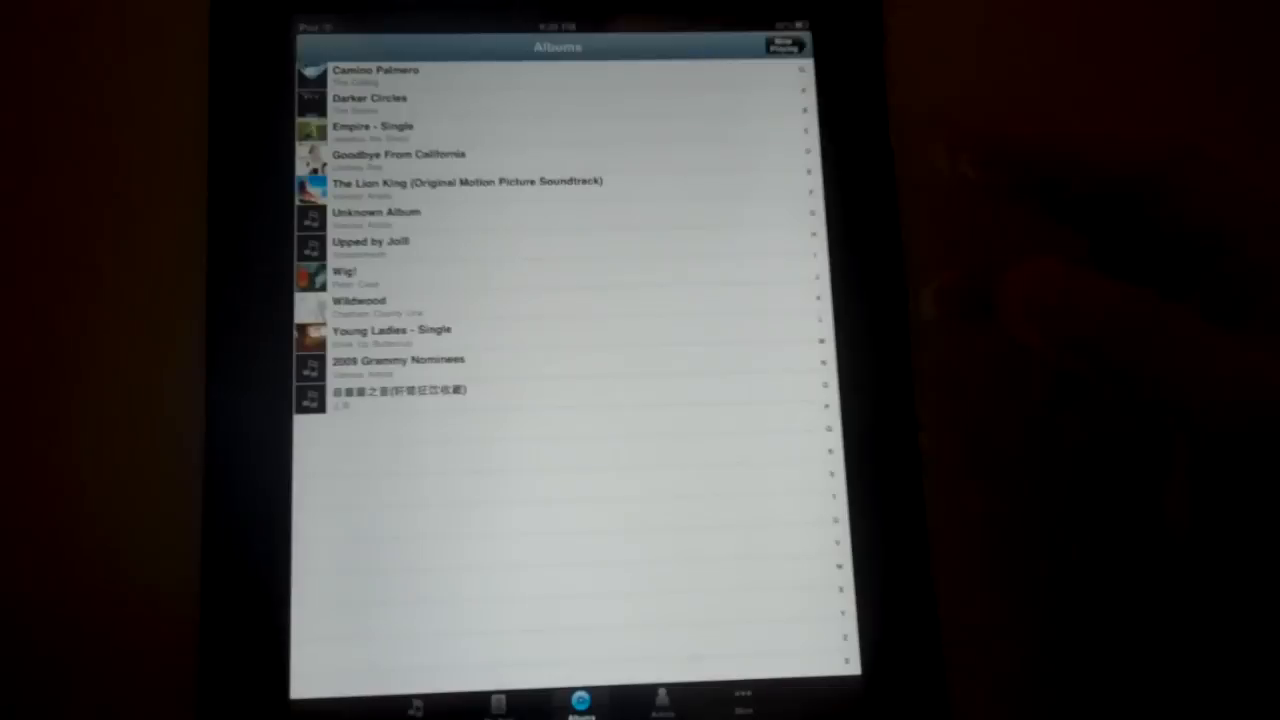
click(662, 705)
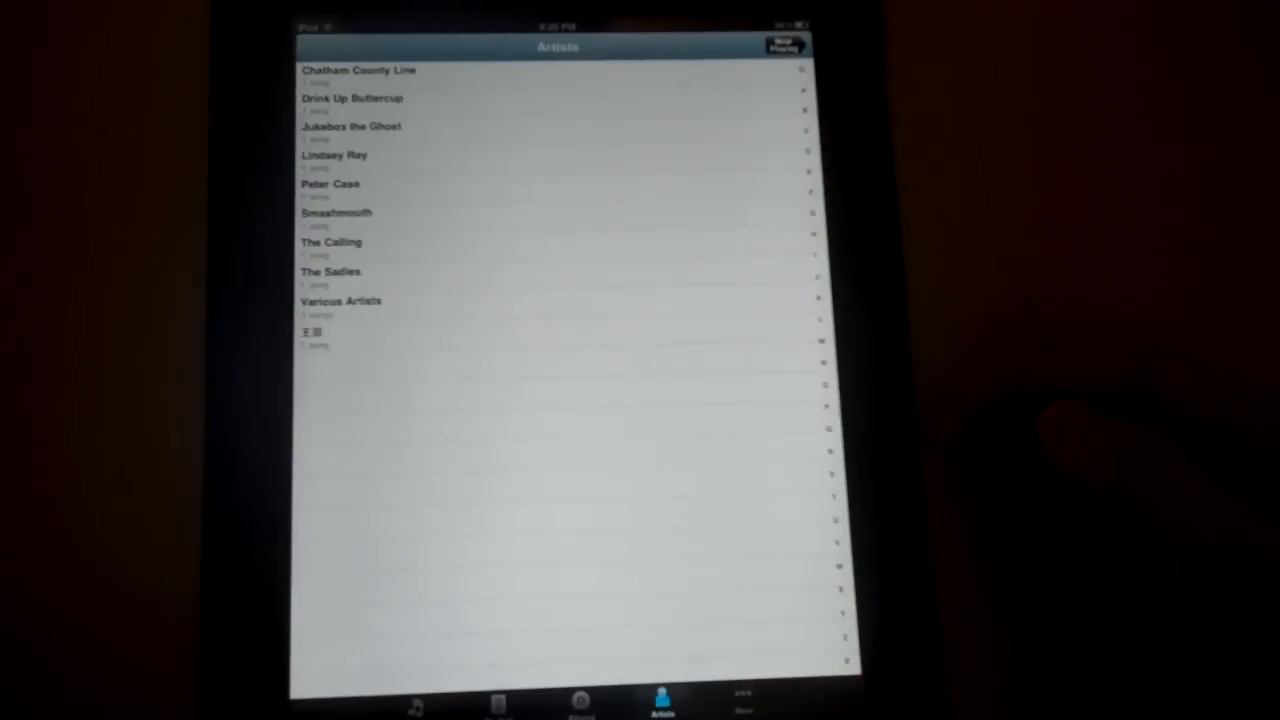
click(742, 695)
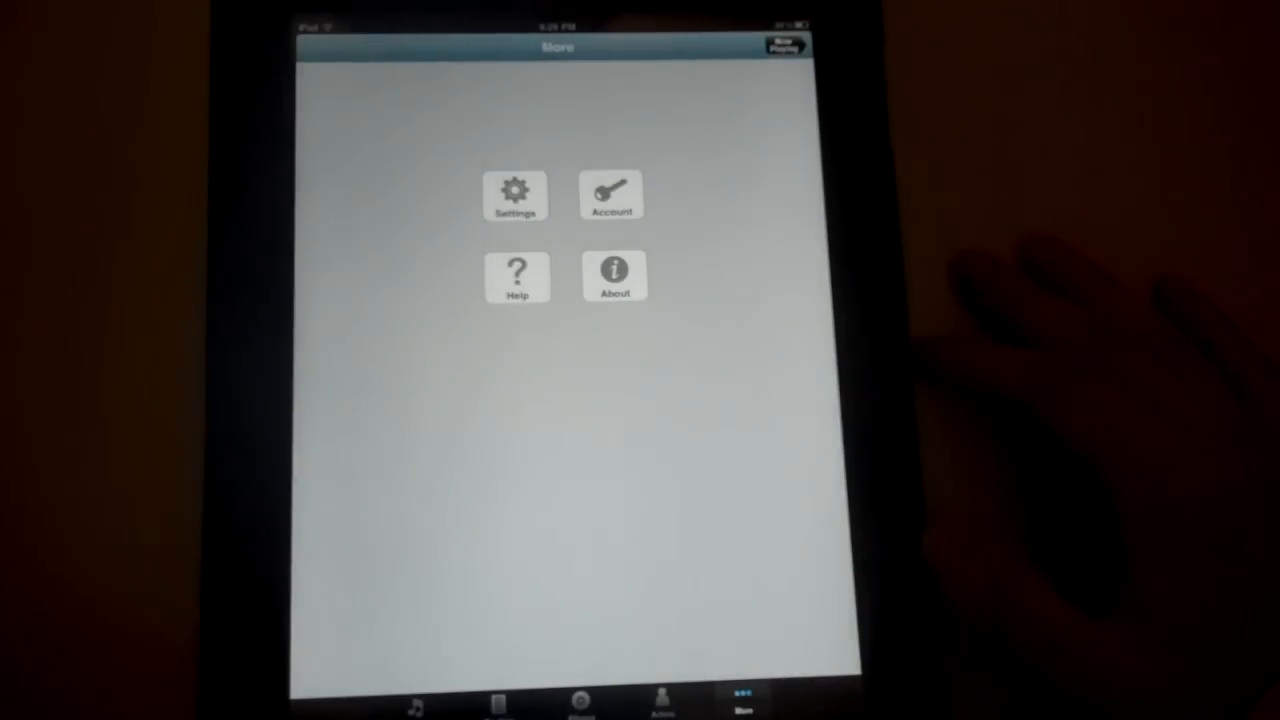
click(516, 195)
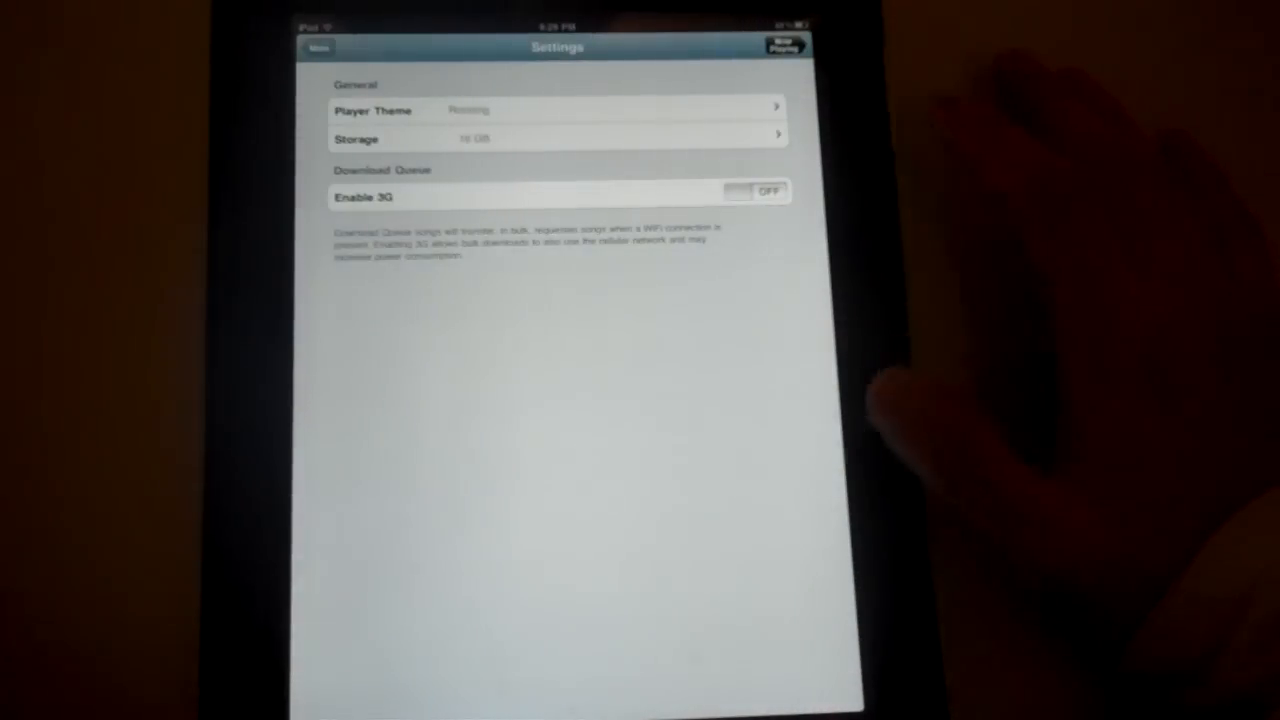